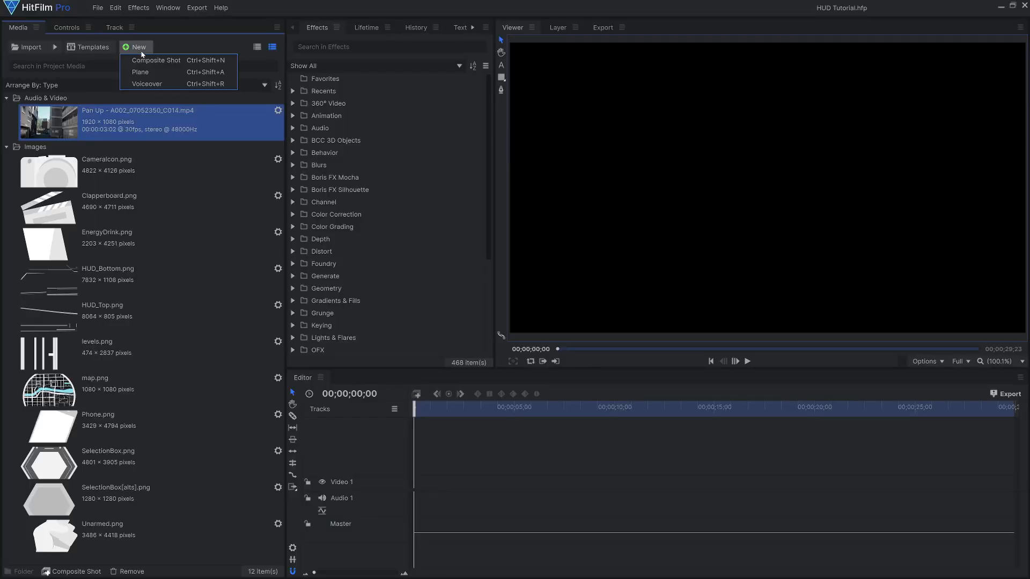
Create the 30 fps 'HUD Base' composite and align HUD_Top to the frame's top edge.
{"action": "left_click", "coordinate": [157, 60]}
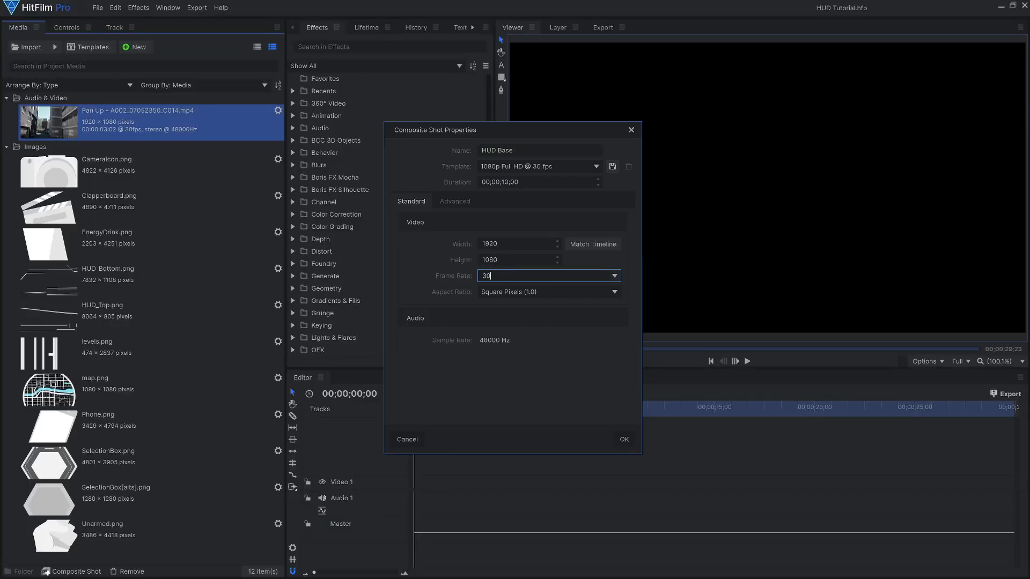
{"action": "left_click", "coordinate": [622, 438]}
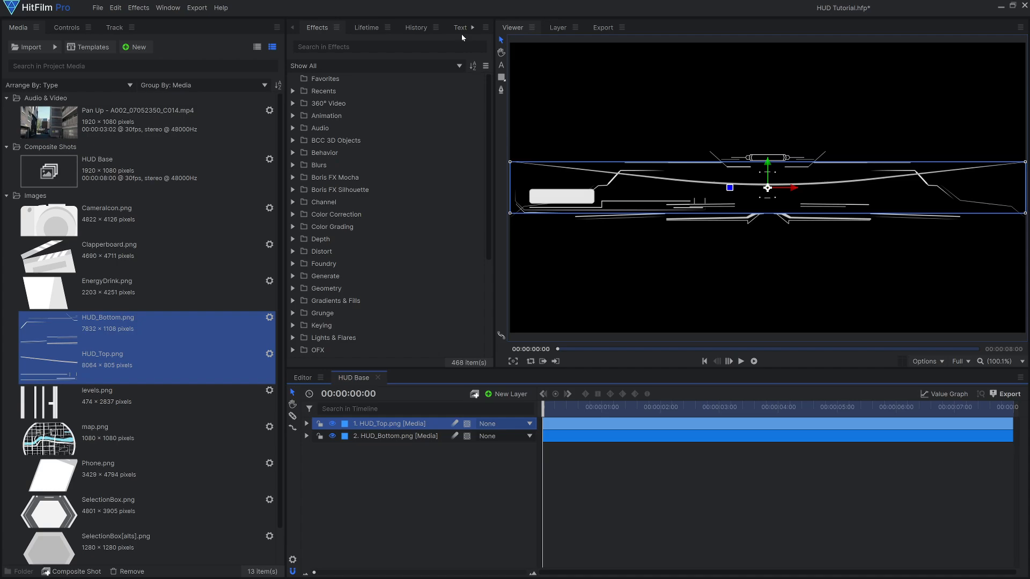
{"action": "left_click", "coordinate": [438, 27]}
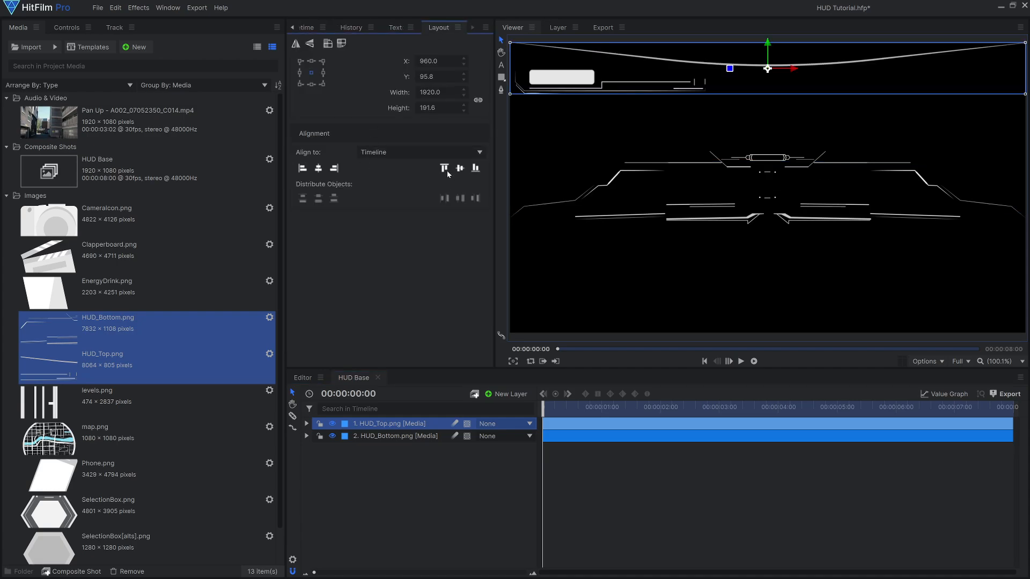
{"action": "left_click", "coordinate": [394, 436]}
{"action": "type", "text": "position"}
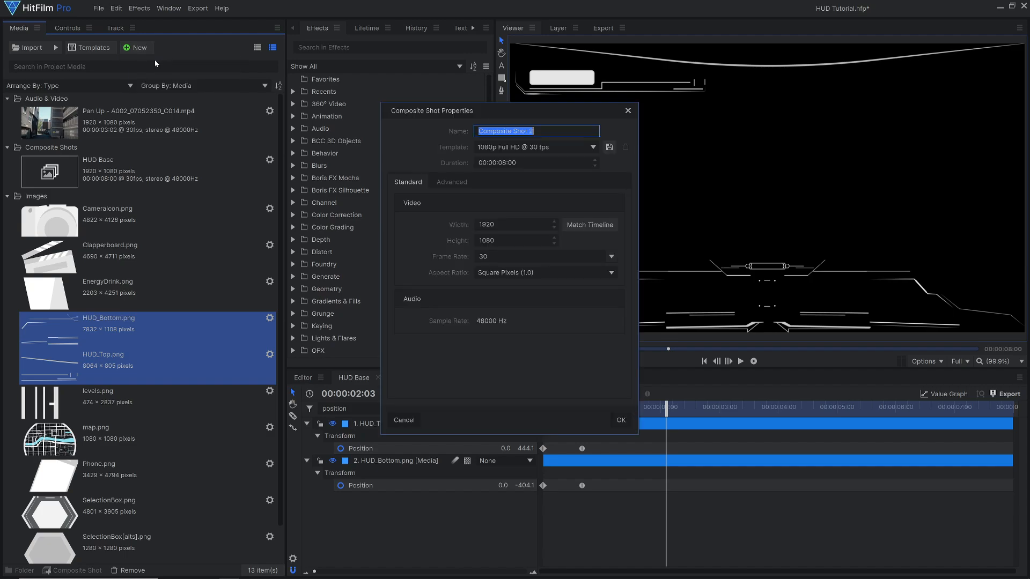
Create the 'HUD Icons' composite and scale the map graphic down into its hexagon box.
{"action": "type", "text": "HUD Icons"}
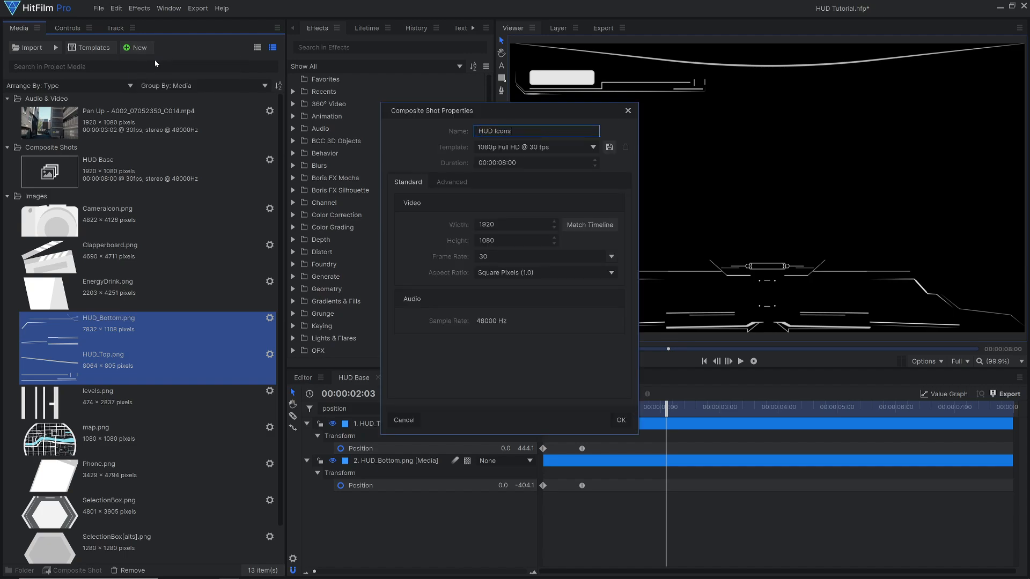
{"action": "left_click", "coordinate": [619, 419]}
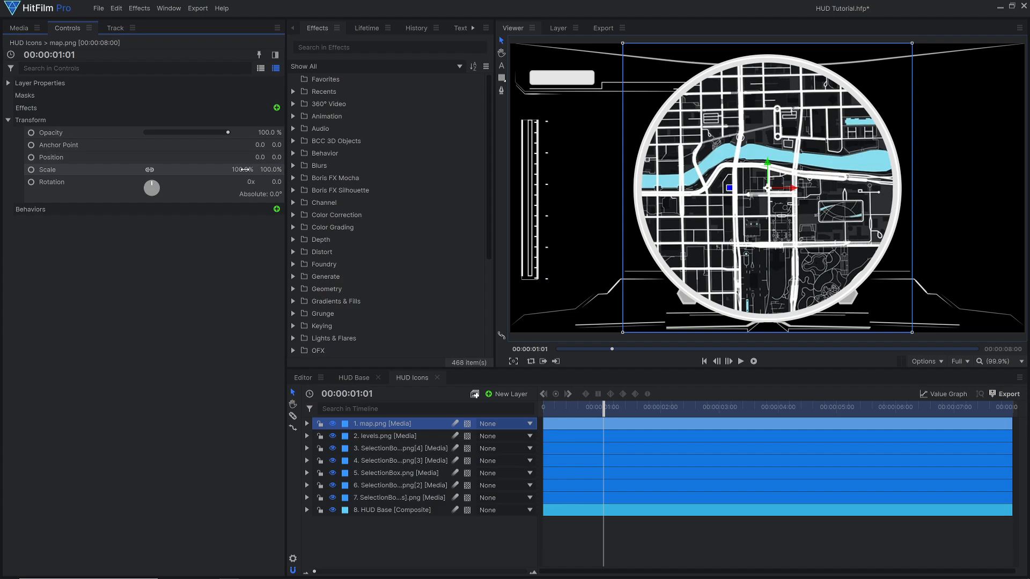
{"action": "left_click", "coordinate": [18, 28]}
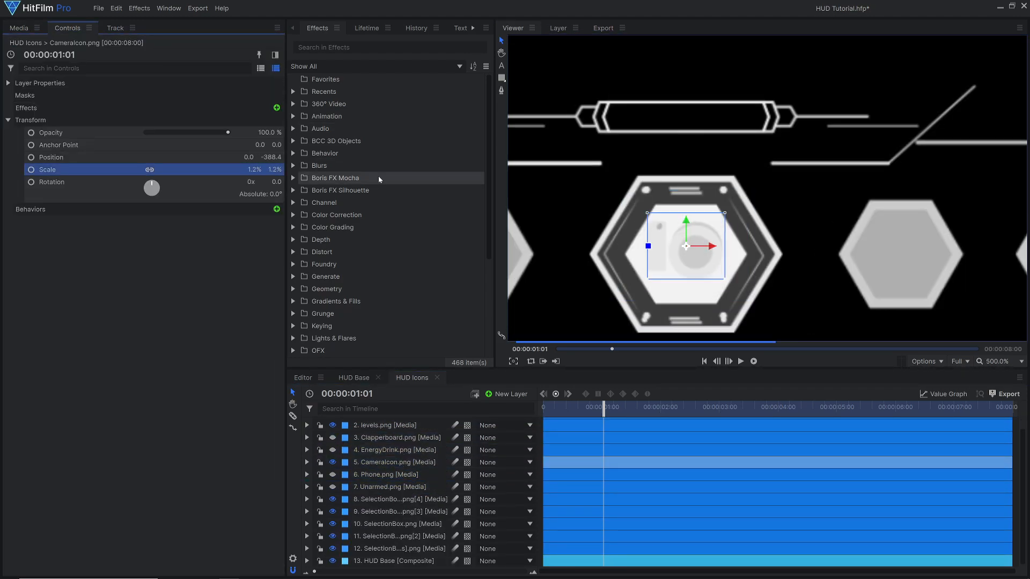
{"action": "left_click", "coordinate": [388, 487]}
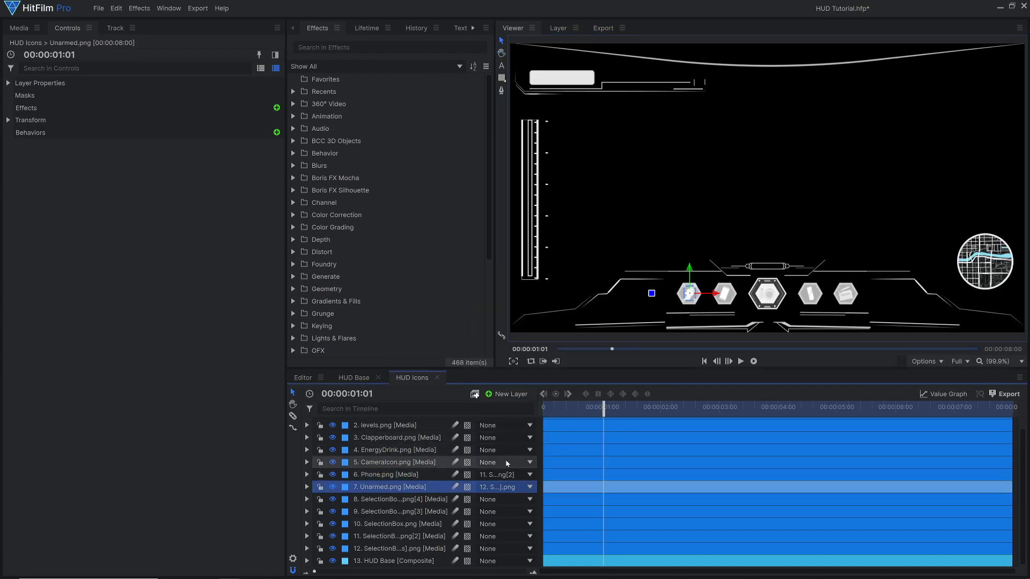
Parent the camera icon to its box, then paste the scale animation onto the other hexagon boxes.
{"action": "left_click", "coordinate": [502, 487]}
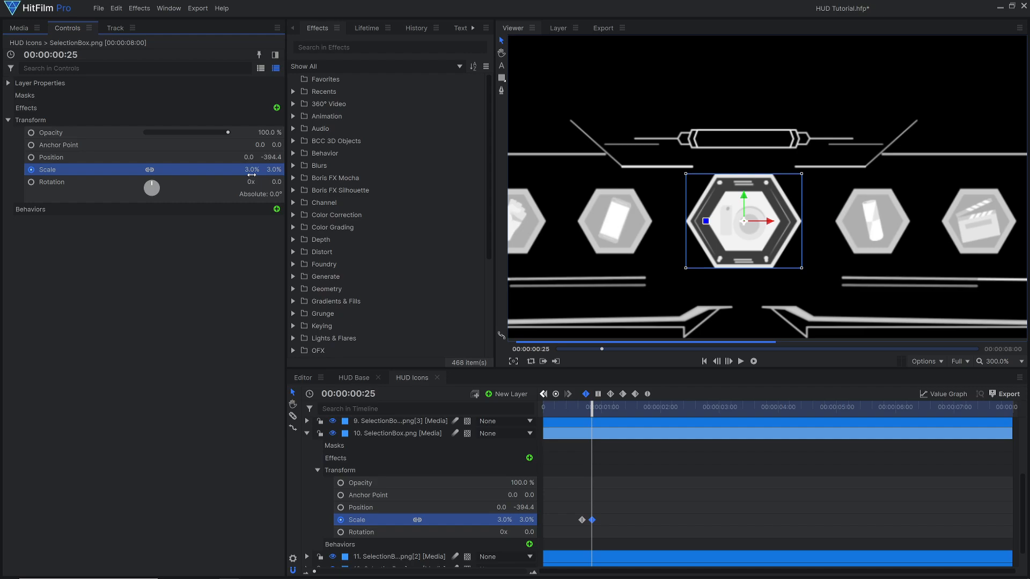
{"action": "mouse_move", "coordinate": [591, 519]}
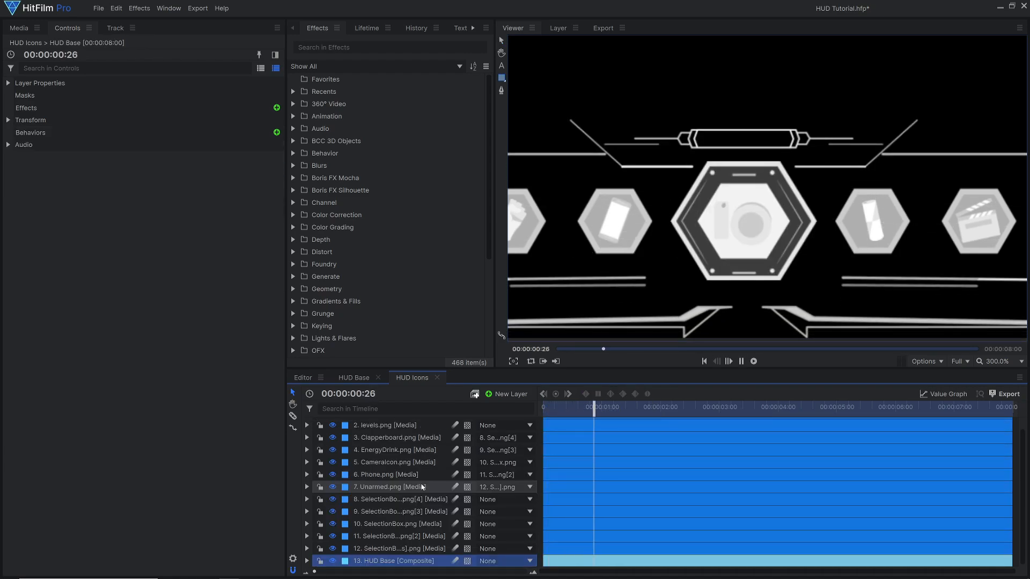
{"action": "left_click", "coordinate": [399, 536]}
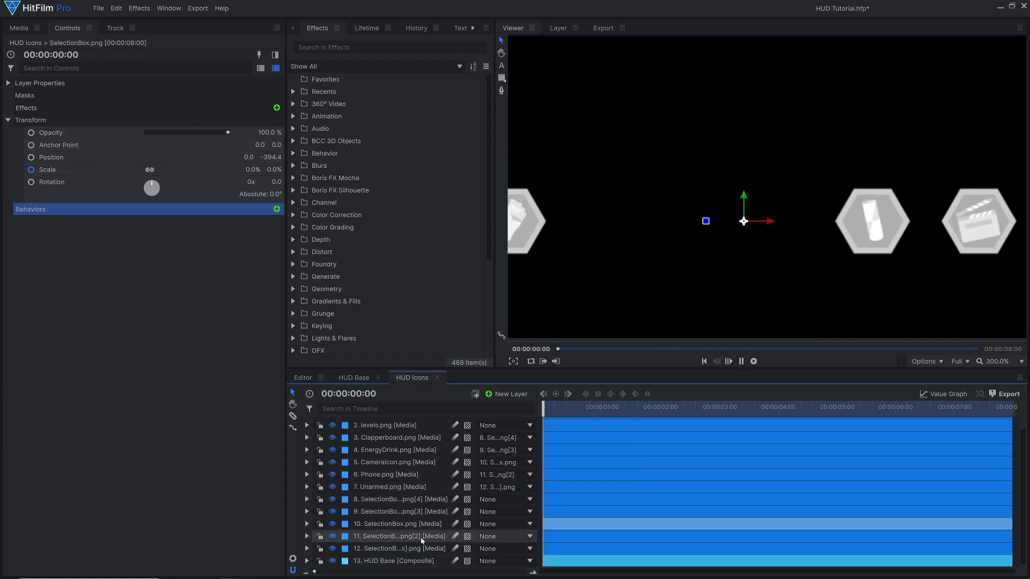
{"action": "left_click", "coordinate": [393, 548]}
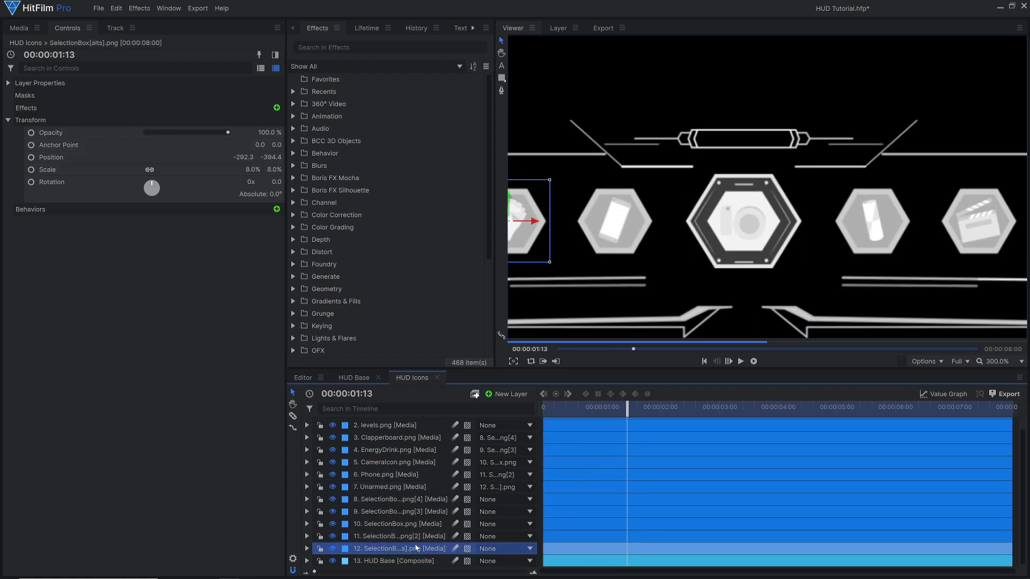
{"action": "right_click", "coordinate": [393, 536]}
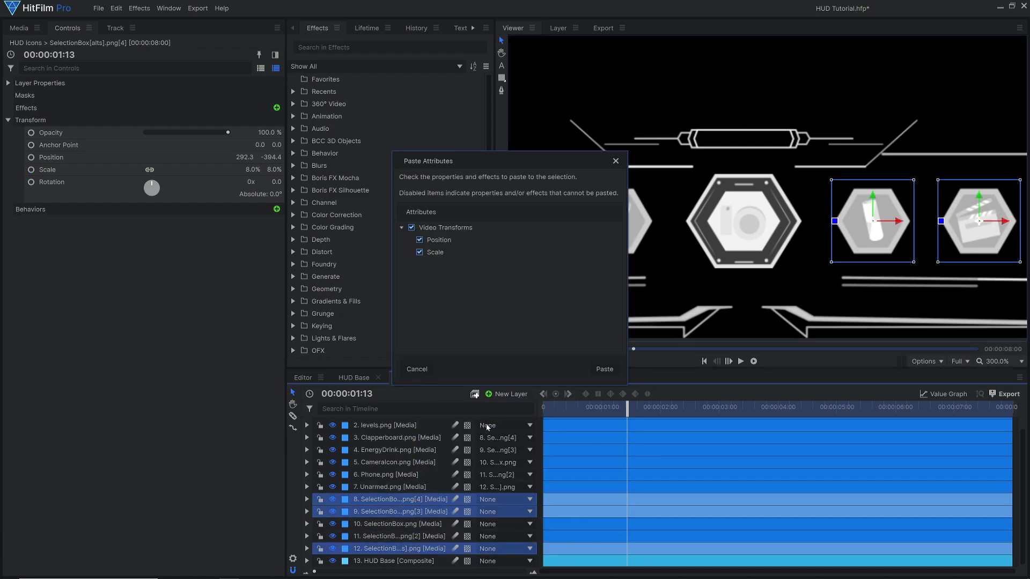
{"action": "left_click", "coordinate": [603, 368]}
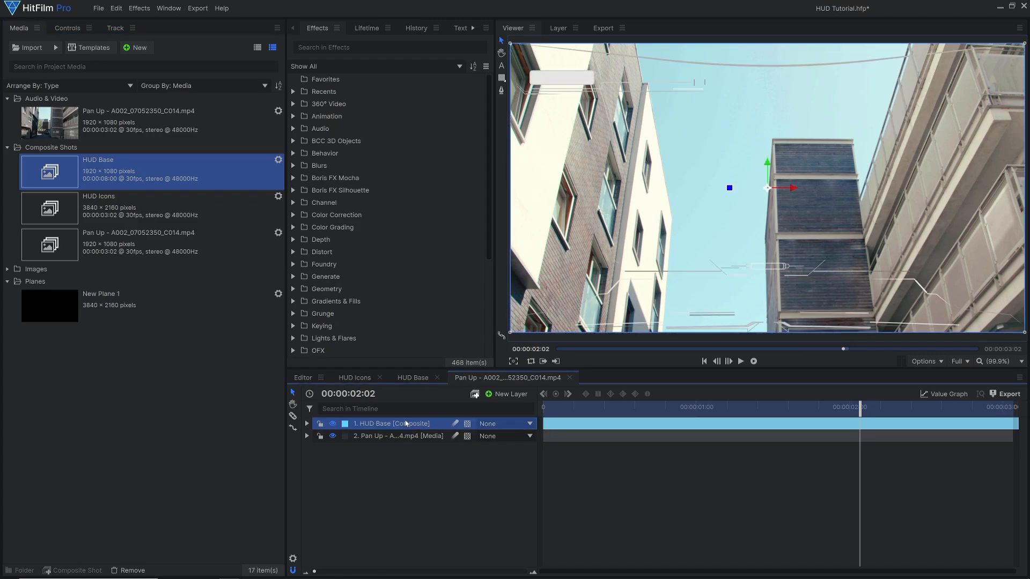
Apply the Tint effect to the HUD Base layer and expand the Lightsword glow settings.
{"action": "right_click", "coordinate": [391, 423]}
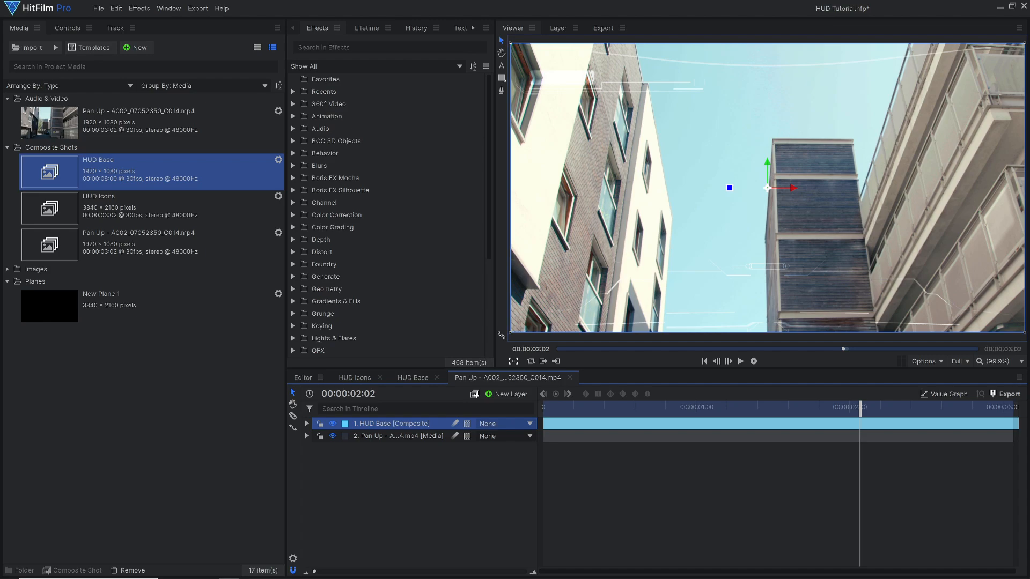
{"action": "type", "text": "tint"}
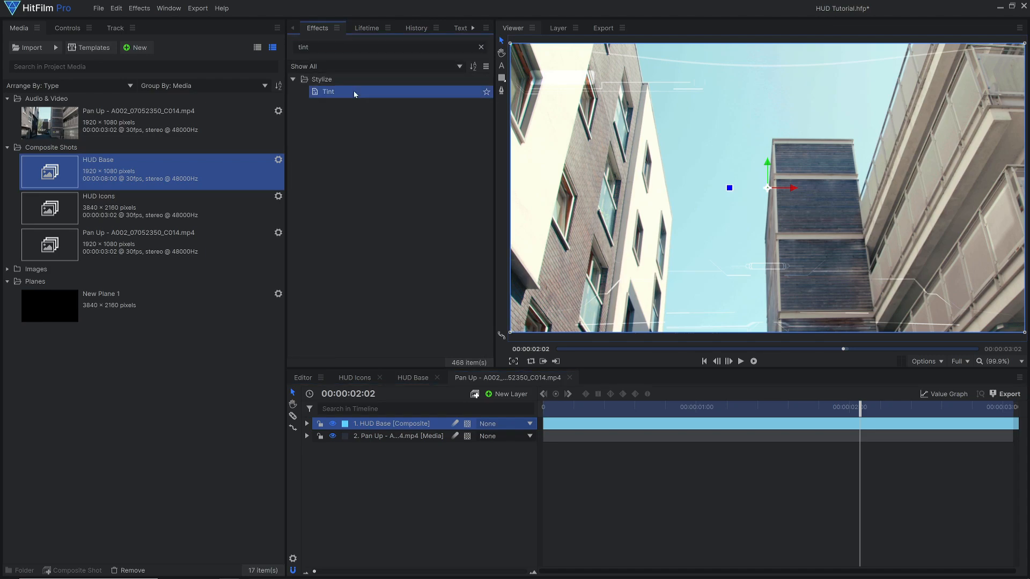
{"action": "left_click", "coordinate": [279, 170]}
{"action": "type", "text": "ultra"}
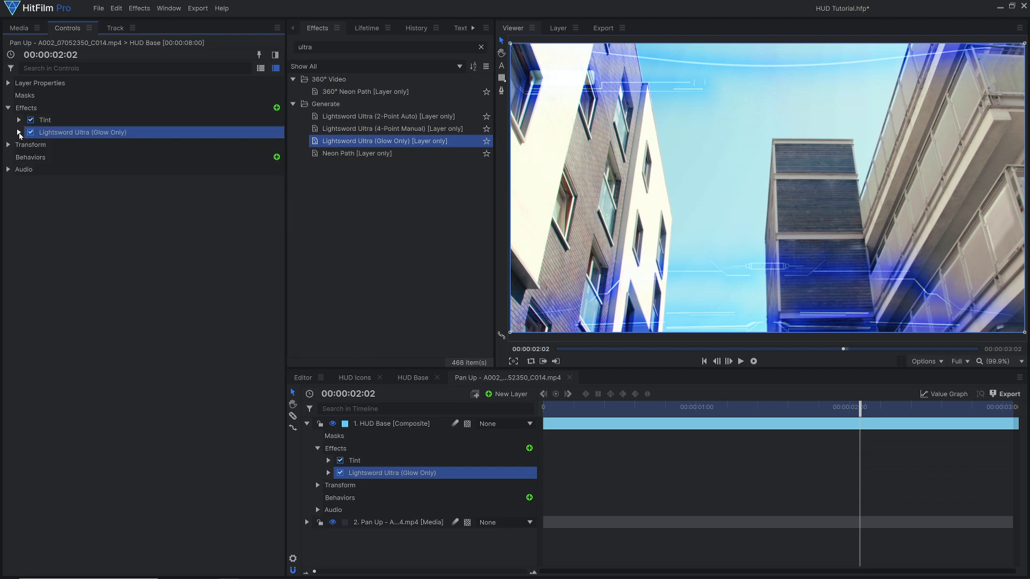
{"action": "left_click", "coordinate": [279, 206]}
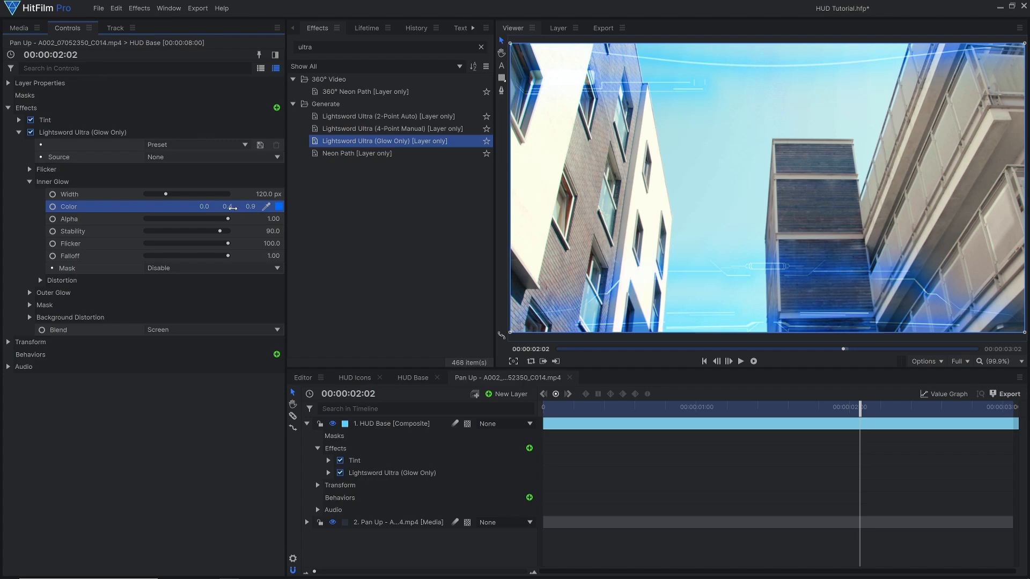
Set the inner glow colour and give the outer glow a wider, blue, adjusted-opacity look.
{"action": "left_click_drag", "start_coordinate": [174, 194], "coordinate": [147, 194]}
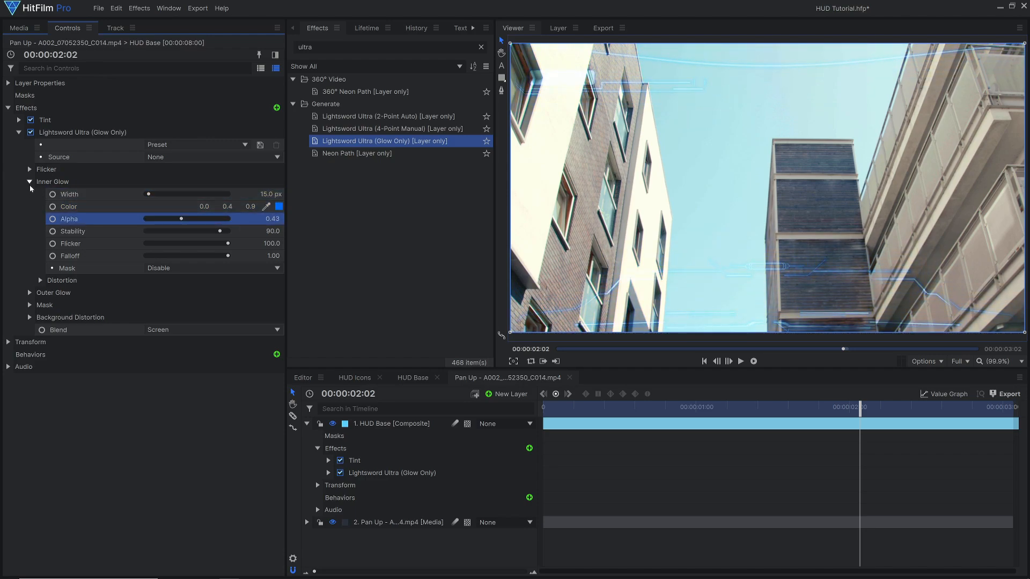
{"action": "left_click", "coordinate": [30, 181]}
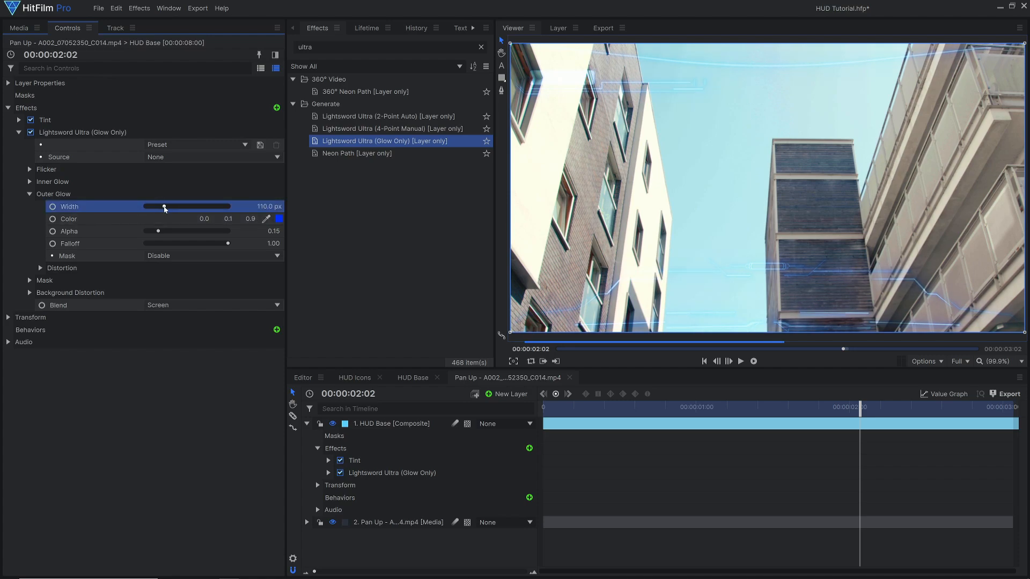
{"action": "left_click", "coordinate": [275, 218]}
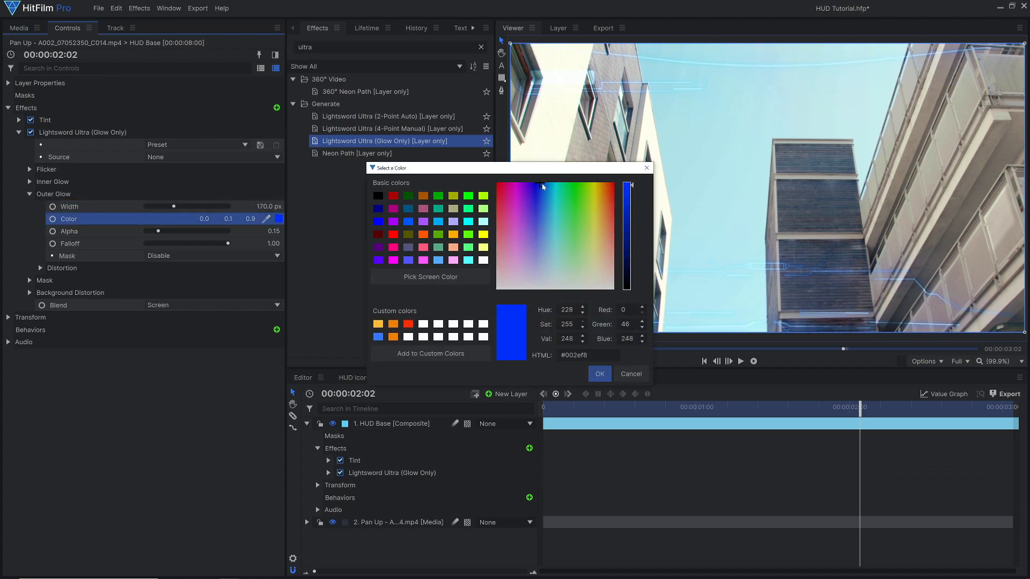
{"action": "left_click", "coordinate": [598, 374]}
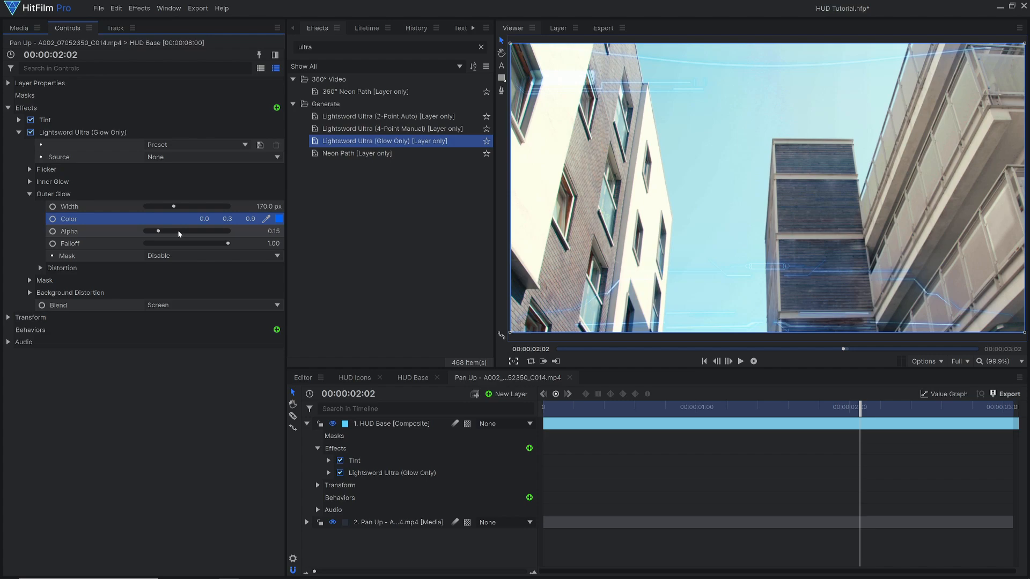
{"action": "left_click_drag", "start_coordinate": [157, 231], "coordinate": [186, 230]}
{"action": "type", "text": "chroma"}
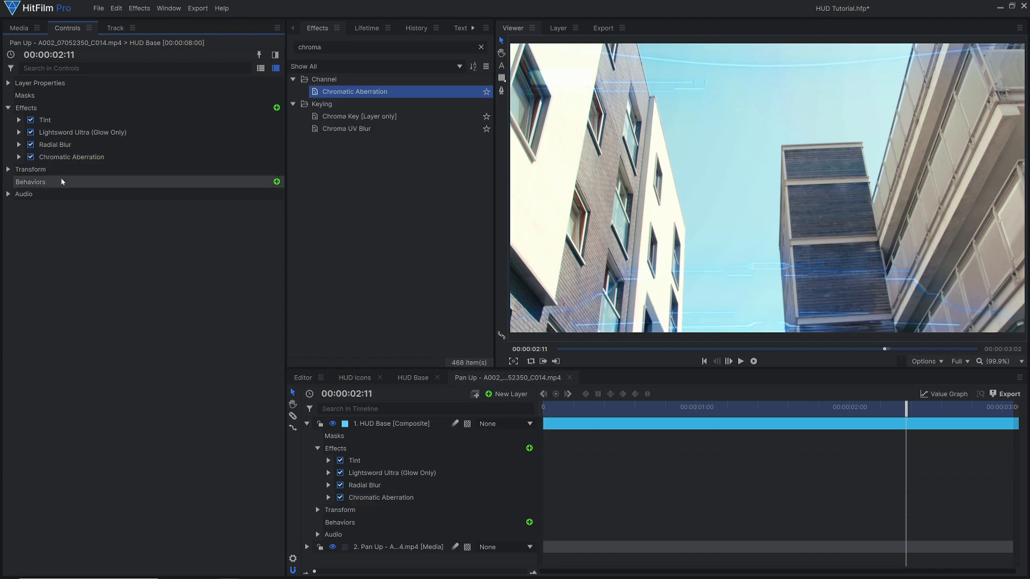
Add Auto Volumetrics to HUD Icons and lower its Render Exposure to -5.20.
{"action": "right_click", "coordinate": [367, 422]}
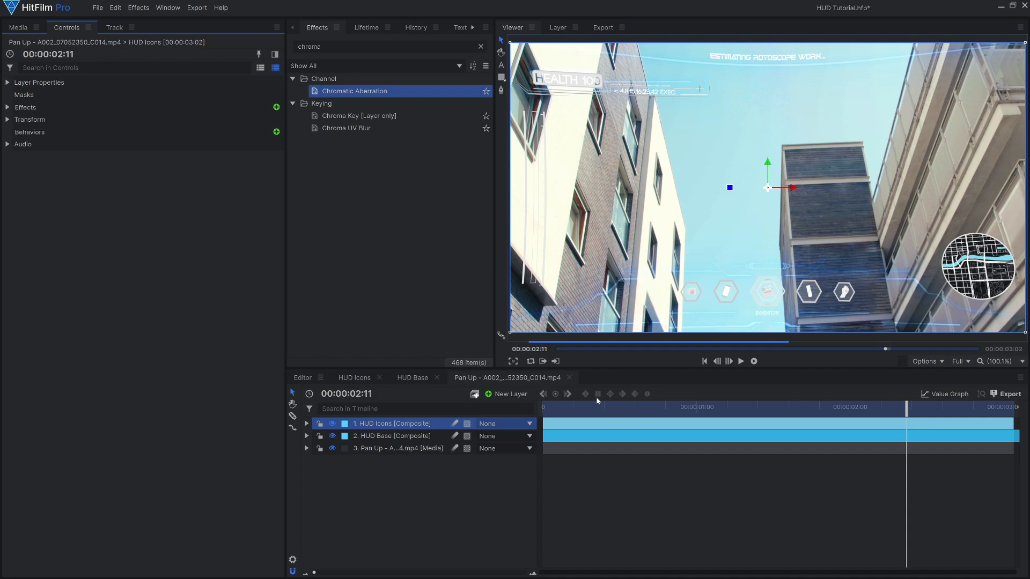
{"action": "type", "text": "volum"}
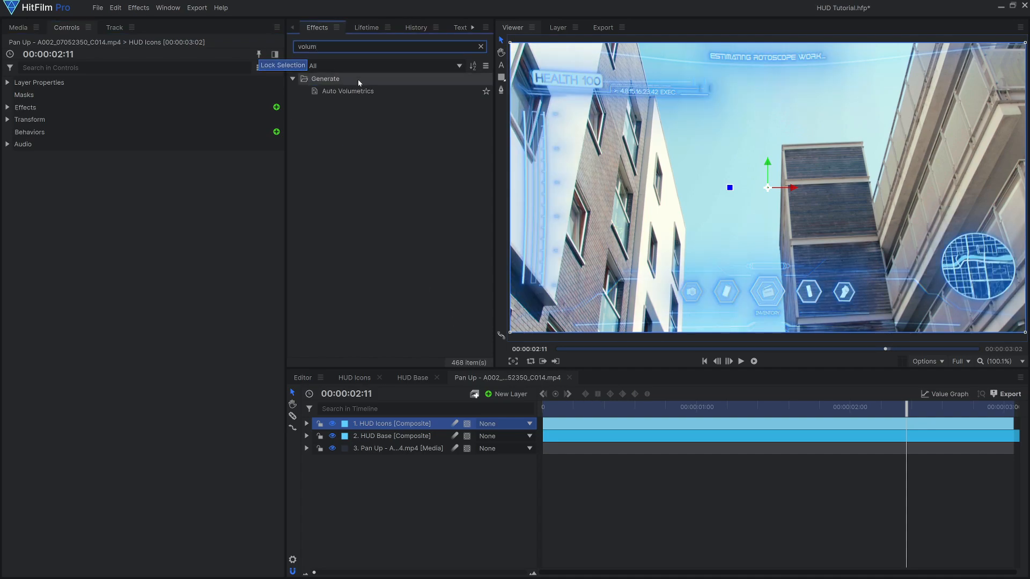
{"action": "double_click", "coordinate": [348, 90]}
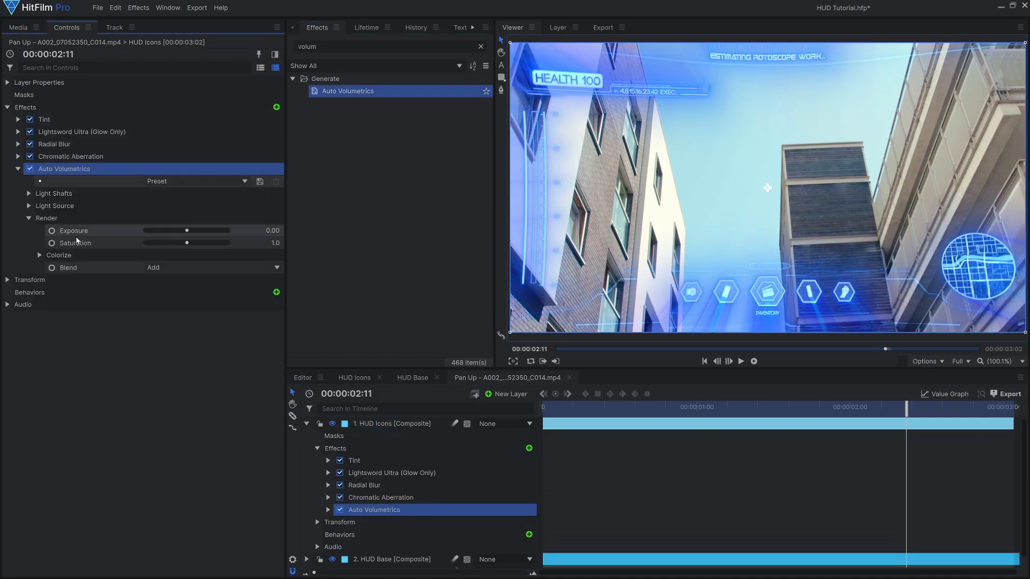
{"action": "right_click", "coordinate": [375, 422]}
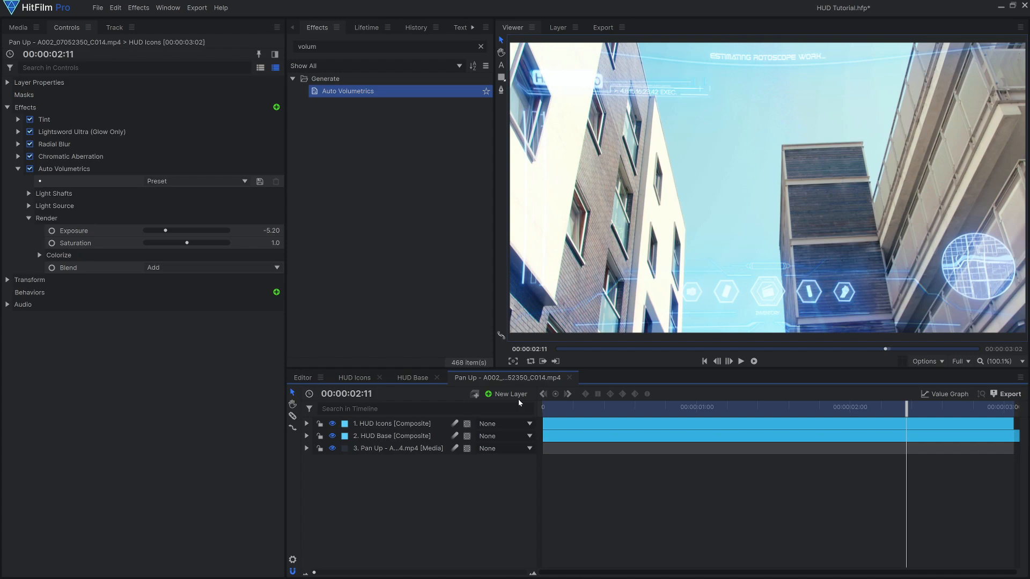
Add a 'Darken' grade layer with Blur and Exposure Pro at about -1.3 EV, masked.
{"action": "left_click", "coordinate": [508, 394]}
{"action": "type", "text": "blur"}
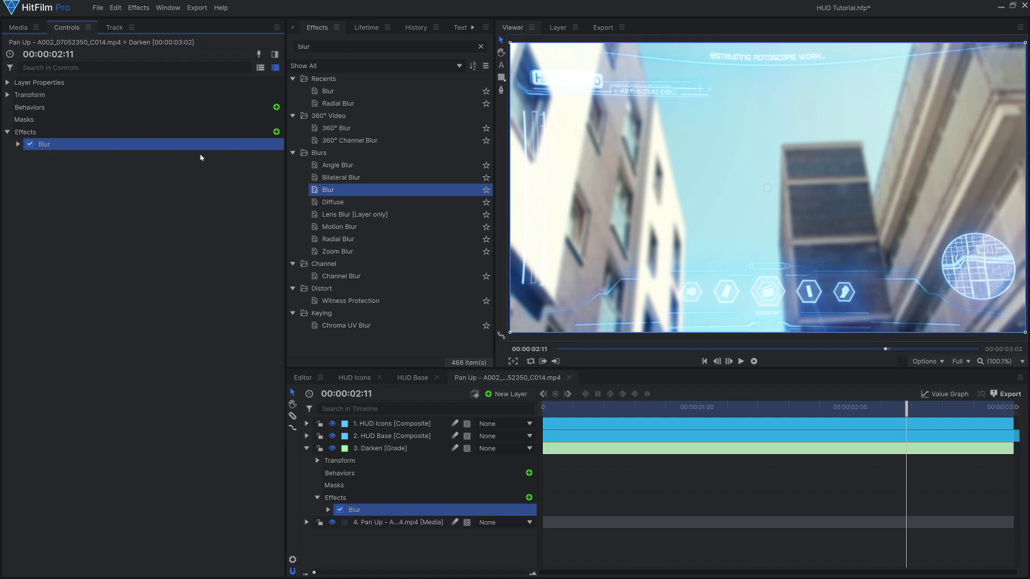
{"action": "left_click", "coordinate": [18, 144]}
{"action": "type", "text": "expos"}
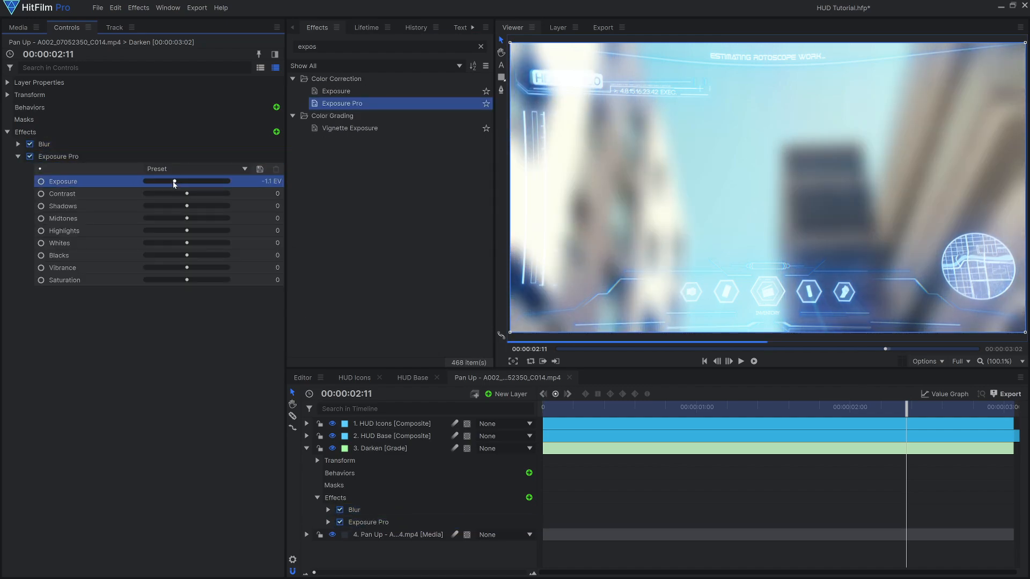
{"action": "left_click_drag", "start_coordinate": [177, 181], "coordinate": [172, 182]}
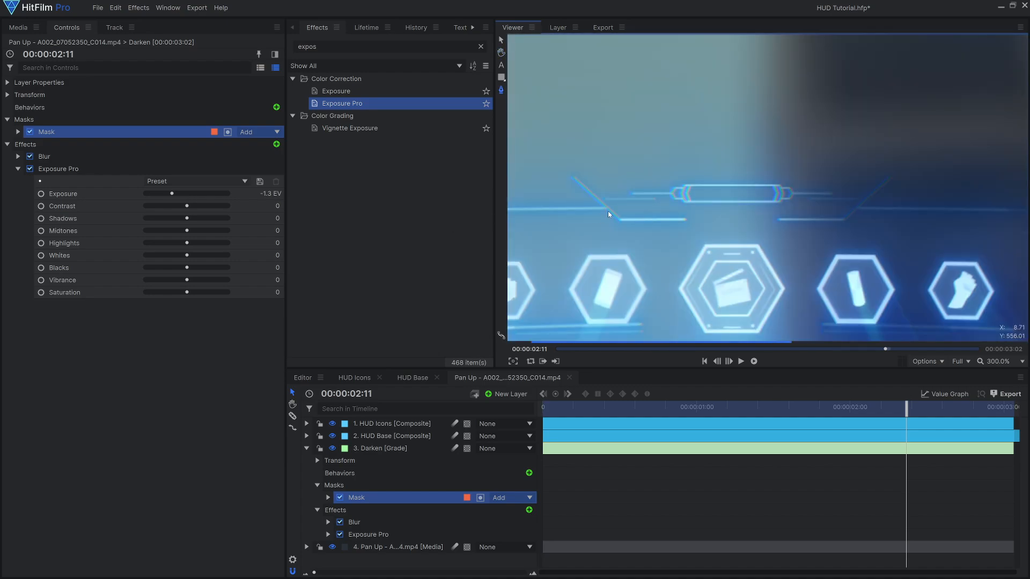
{"action": "left_click", "coordinate": [998, 361]}
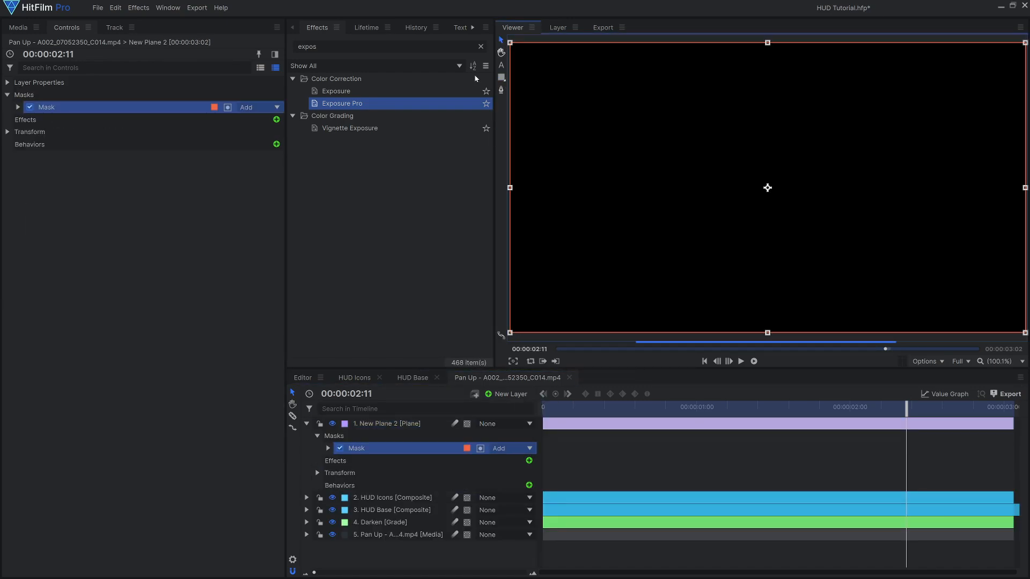
Add Vignette Black and Vignette Blue planes, the blue Fill Color at about 61% blend.
{"action": "left_click", "coordinate": [18, 107]}
{"action": "type", "text": "fill"}
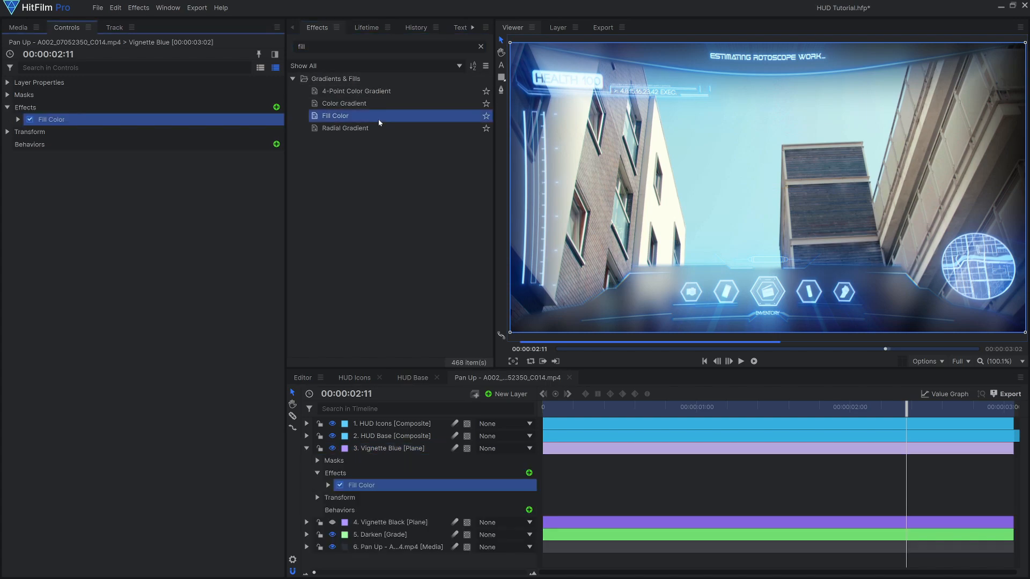
{"action": "right_click", "coordinate": [387, 448]}
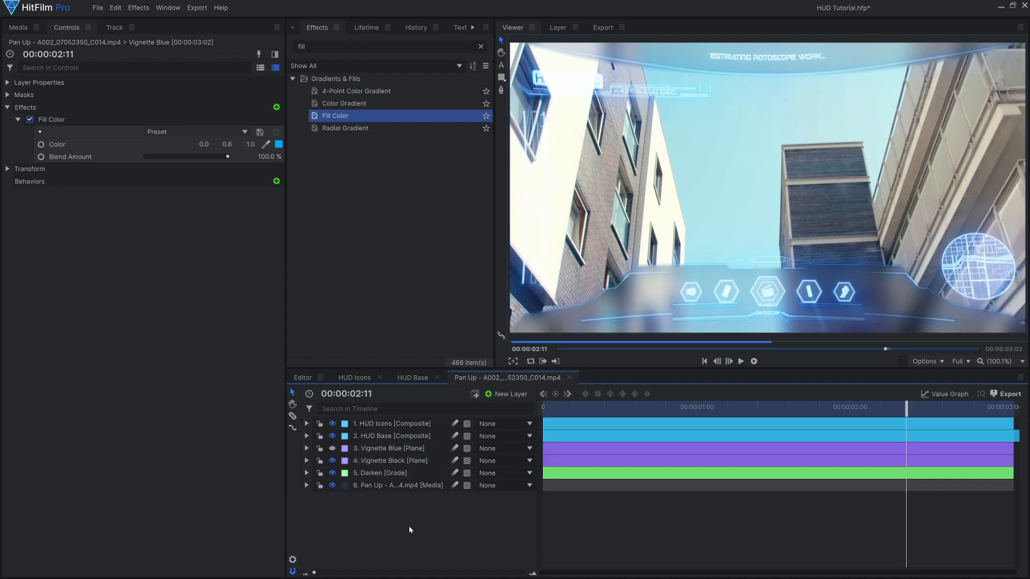
{"action": "left_click_drag", "start_coordinate": [228, 157], "coordinate": [196, 156]}
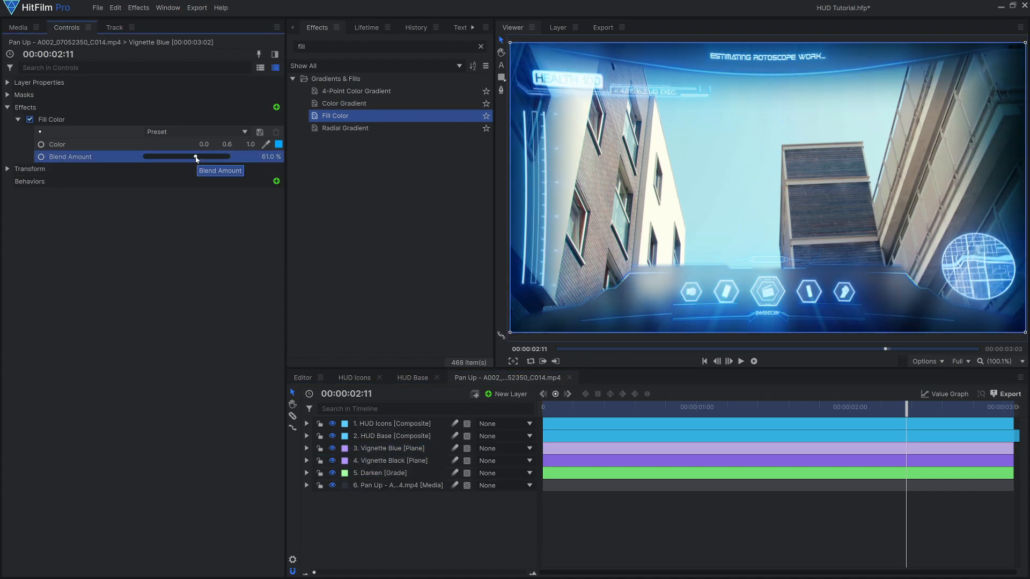
Put a Camera Tracker on the Pan Up footage with Track Validation set to Rotating Camera.
{"action": "left_click", "coordinate": [212, 233]}
{"action": "type", "text": "camera"}
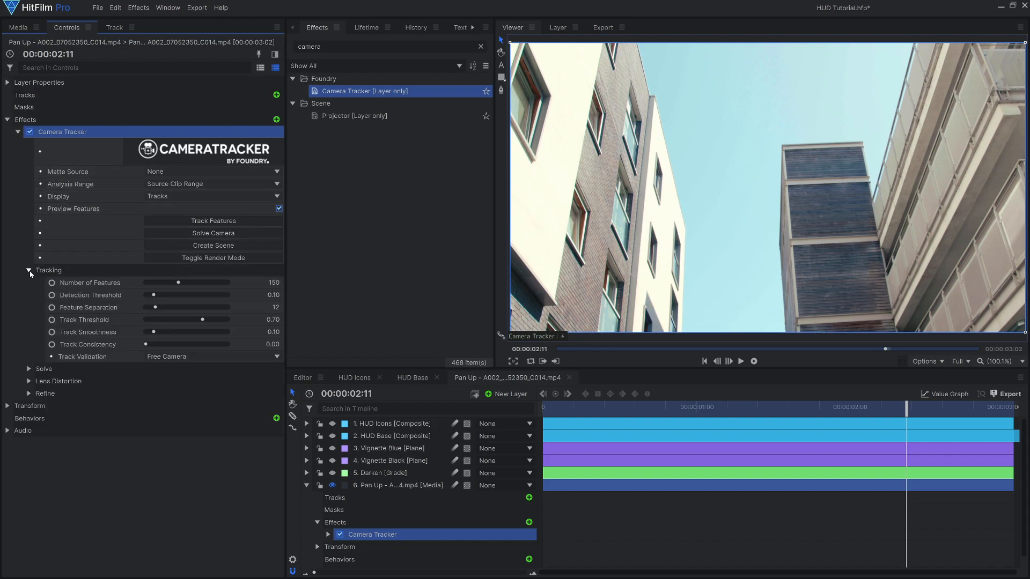
{"action": "left_click", "coordinate": [210, 356]}
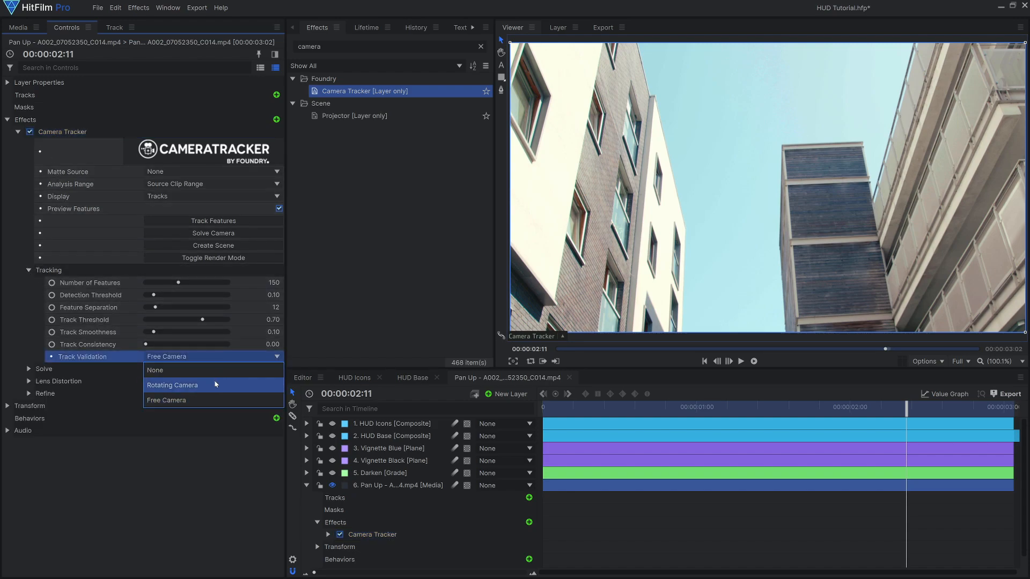
{"action": "left_click", "coordinate": [171, 385]}
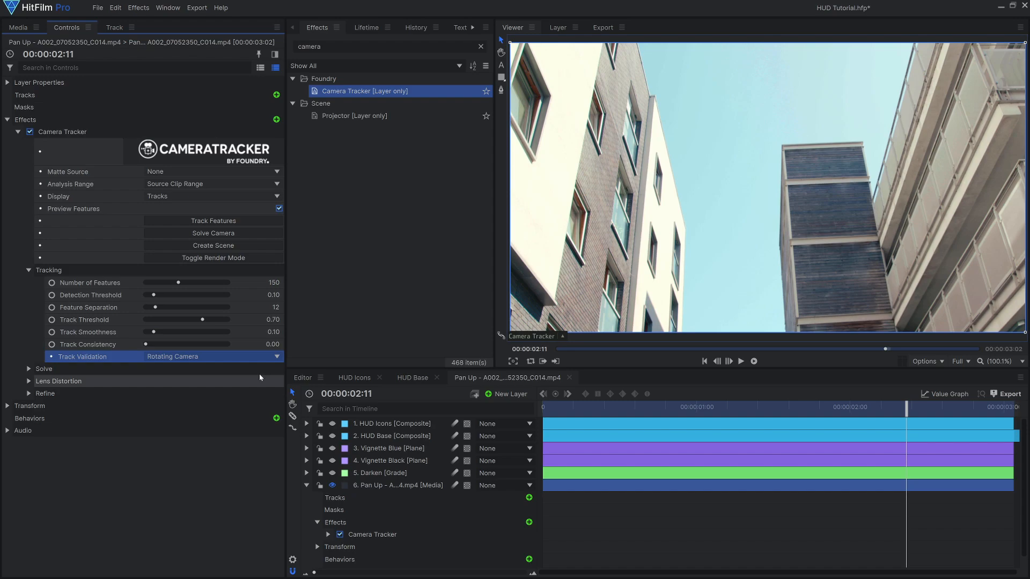
{"action": "left_click", "coordinate": [213, 233]}
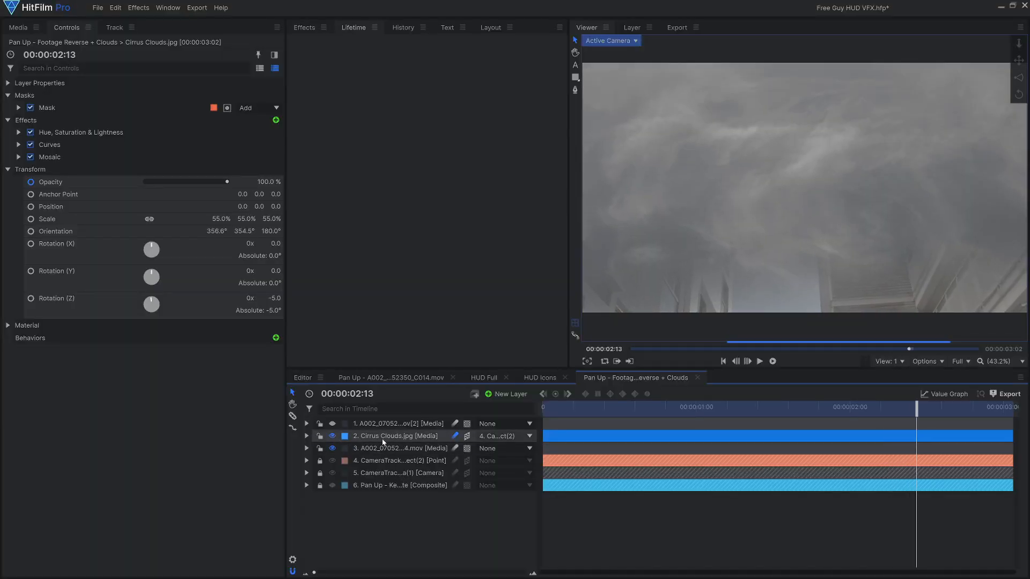
Blend the Cirrus Clouds layer as Overlay and compare it against the footage layer above.
{"action": "right_click", "coordinate": [397, 435]}
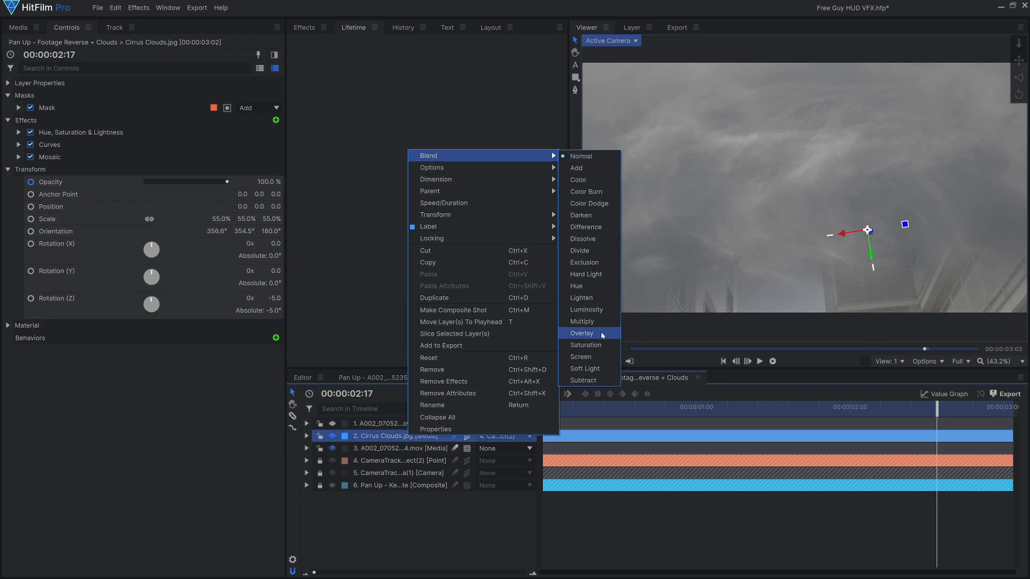
{"action": "left_click", "coordinate": [580, 333]}
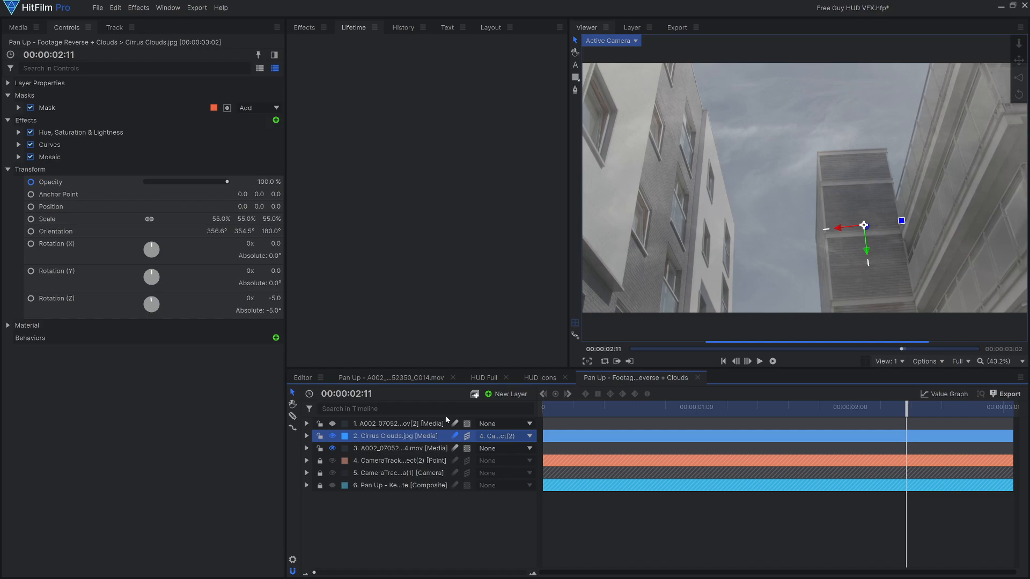
{"action": "left_click", "coordinate": [397, 423]}
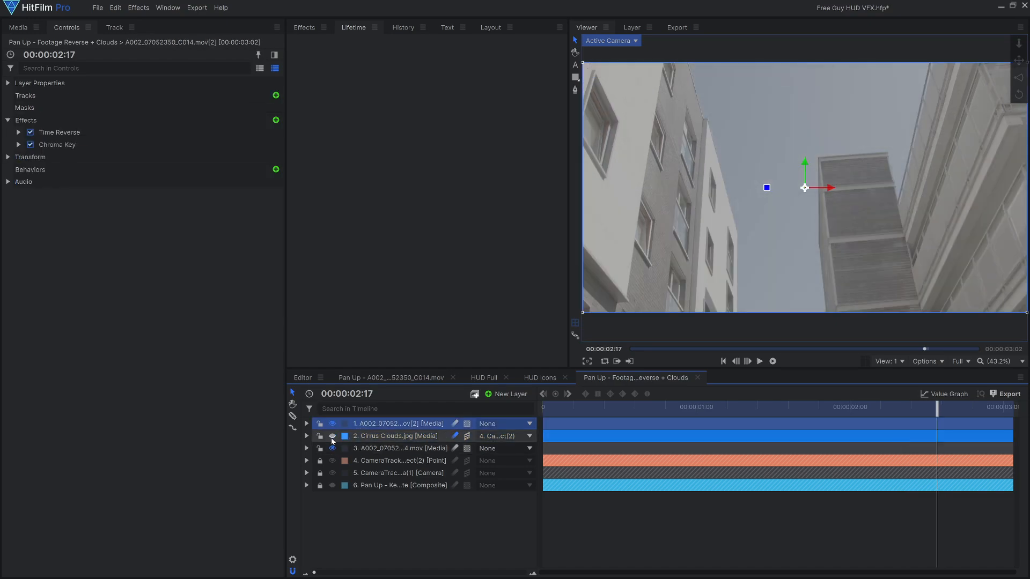
{"action": "left_click", "coordinate": [394, 435]}
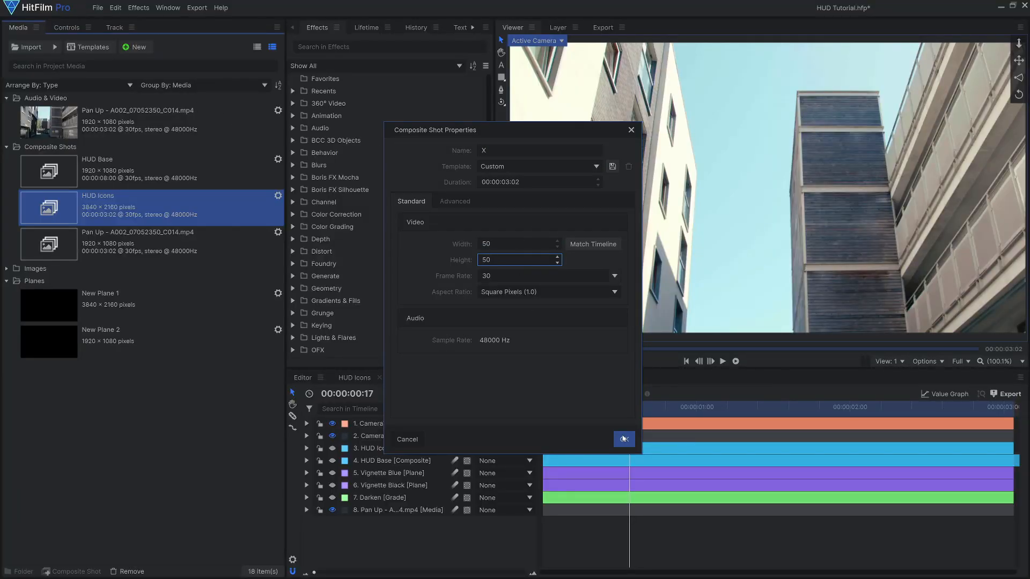
Confirm the 50×50 composite named 'X' and drop it into the main shot's timeline.
{"action": "left_click", "coordinate": [623, 439]}
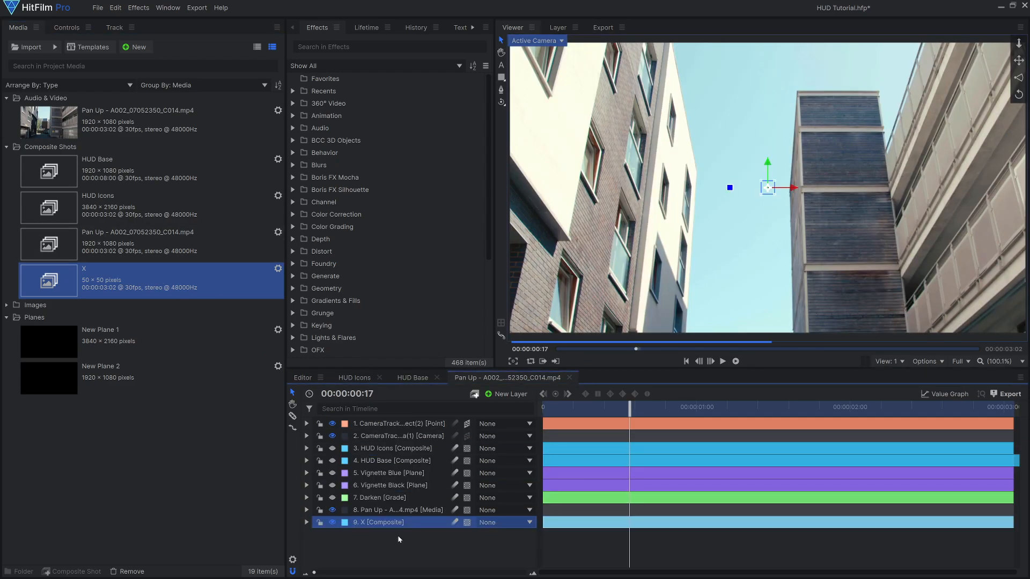
{"action": "left_click", "coordinate": [390, 46]}
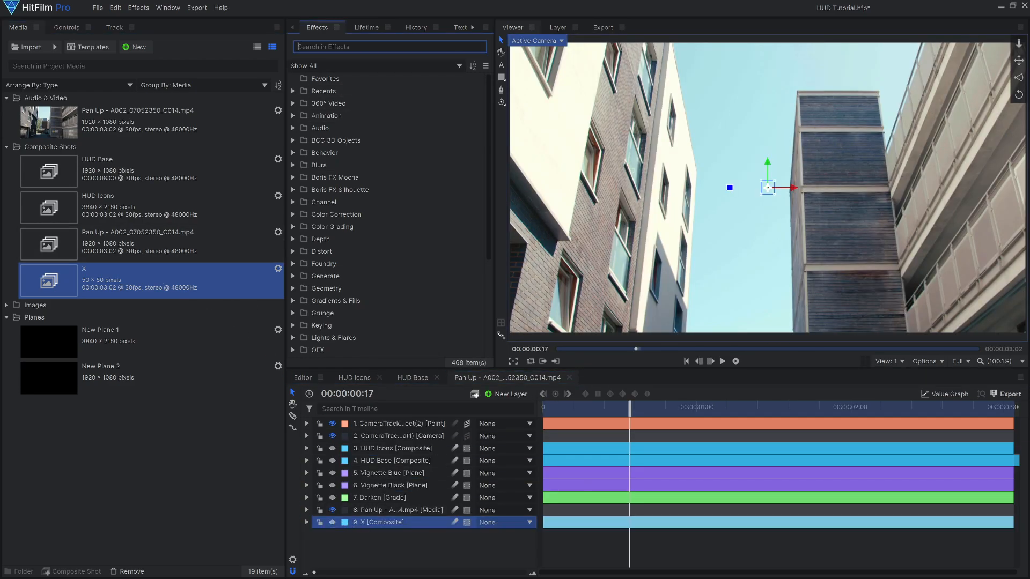
Add a Particle Simulator with Texture Source set to Layer '10. X' and Billboard enabled.
{"action": "type", "text": "particle"}
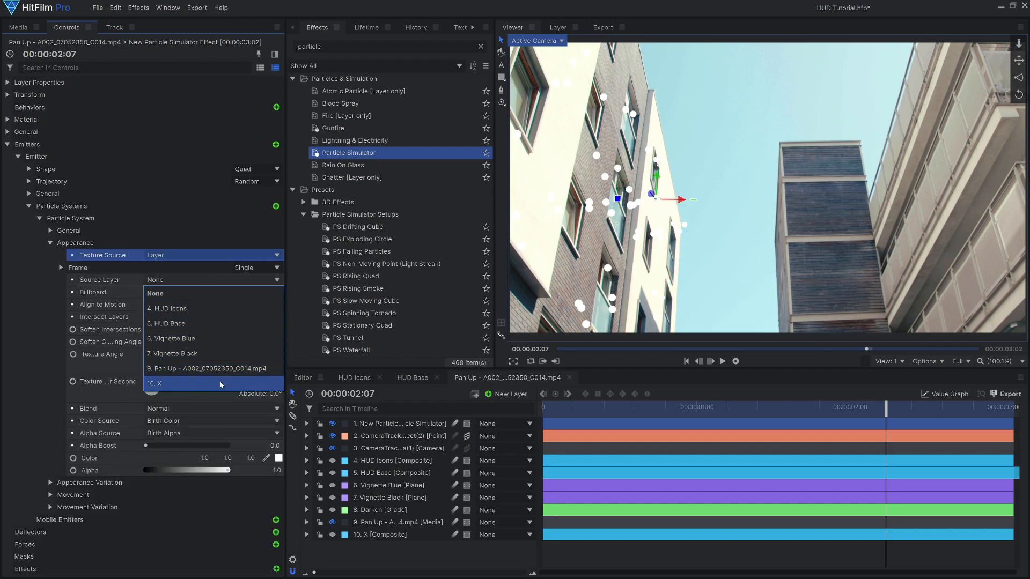
{"action": "left_click", "coordinate": [155, 384]}
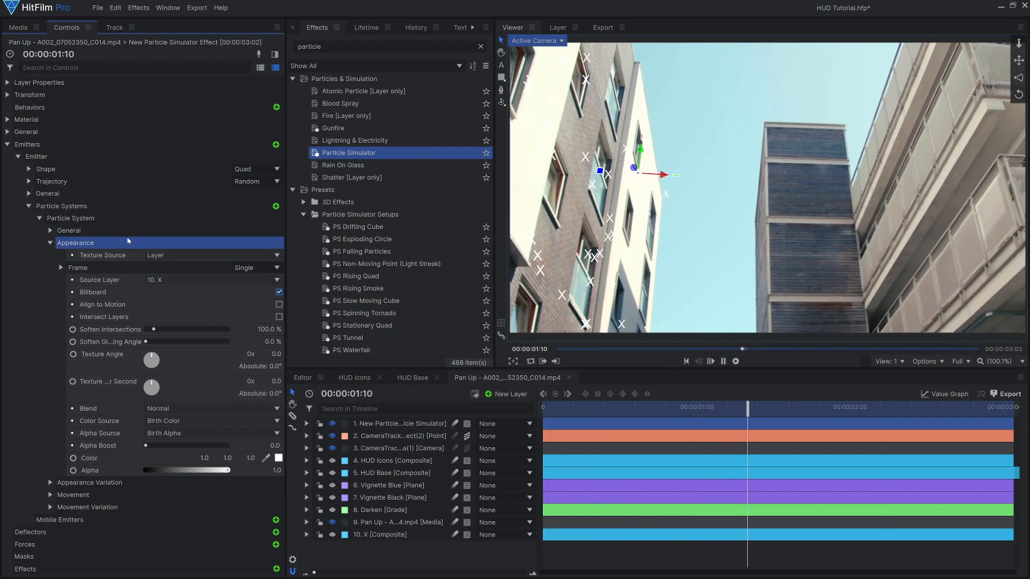
{"action": "left_click", "coordinate": [365, 27]}
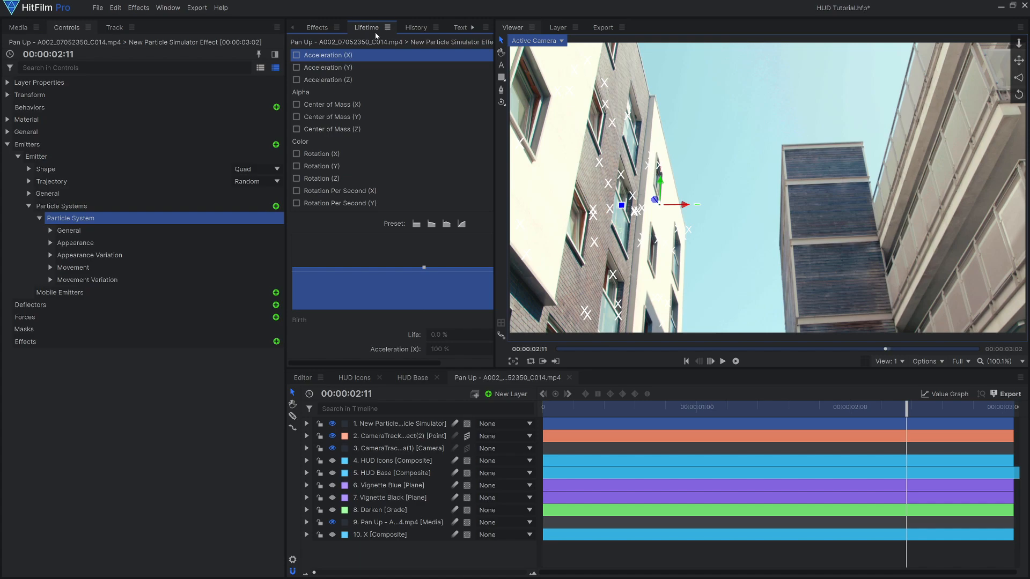
{"action": "left_click", "coordinate": [300, 141]}
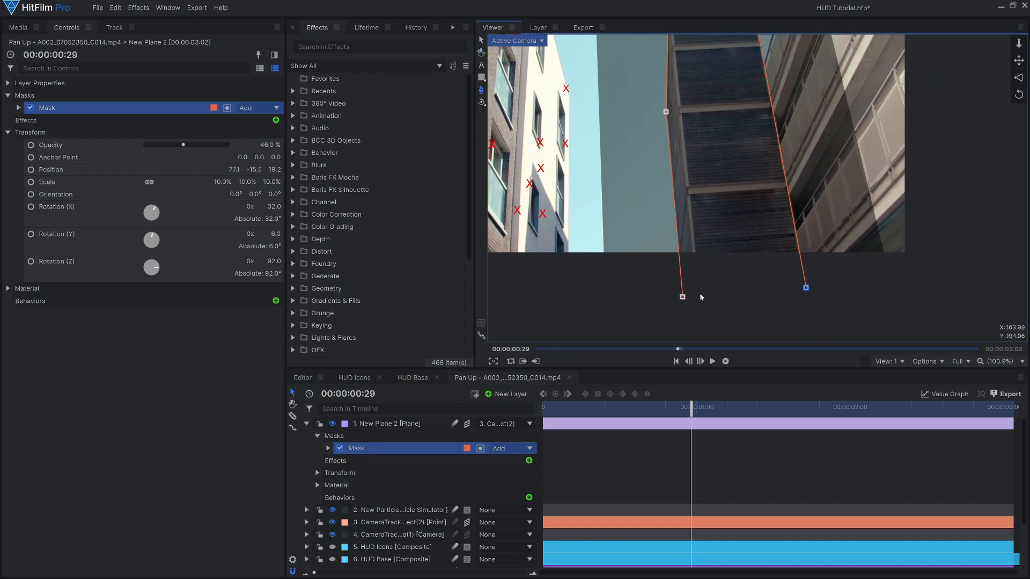
Add New Plane 2 at 46% opacity, parented to the track point and masked along the building edge.
{"action": "right_click", "coordinate": [371, 423]}
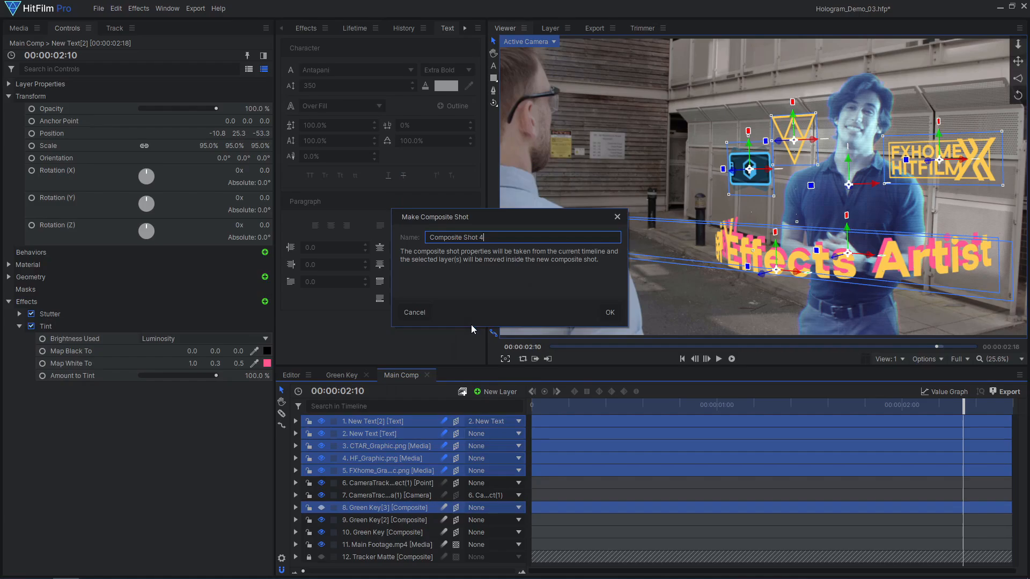
Confirm Make Composite Shot to group the graphic layers into 'Holo Graphics'.
{"action": "left_click", "coordinate": [609, 312]}
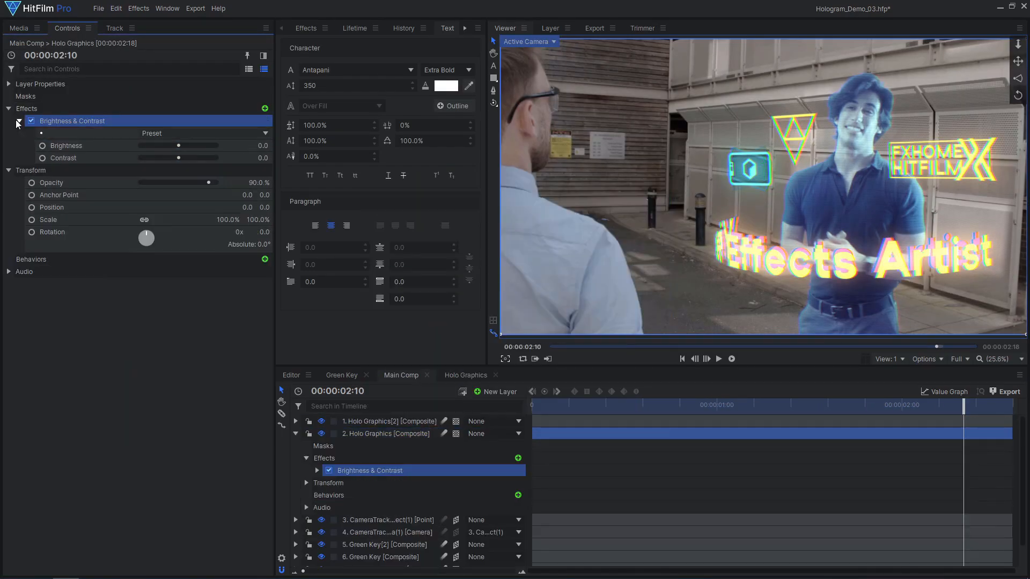